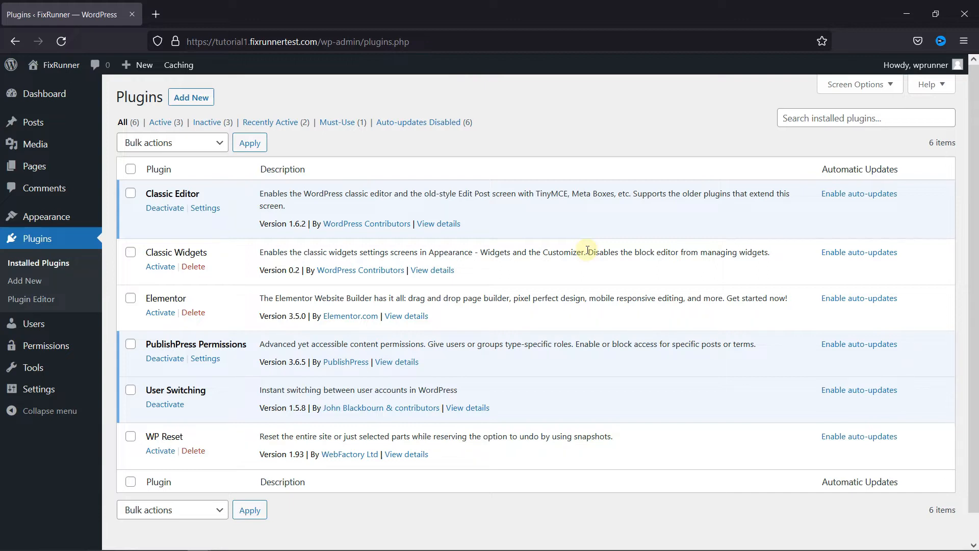
mouse_move(429, 366)
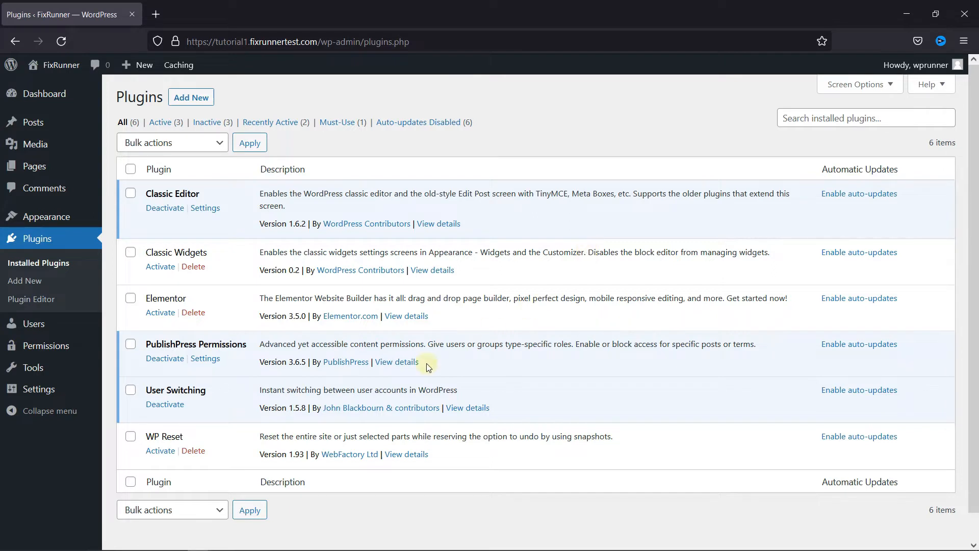
mouse_move(259, 347)
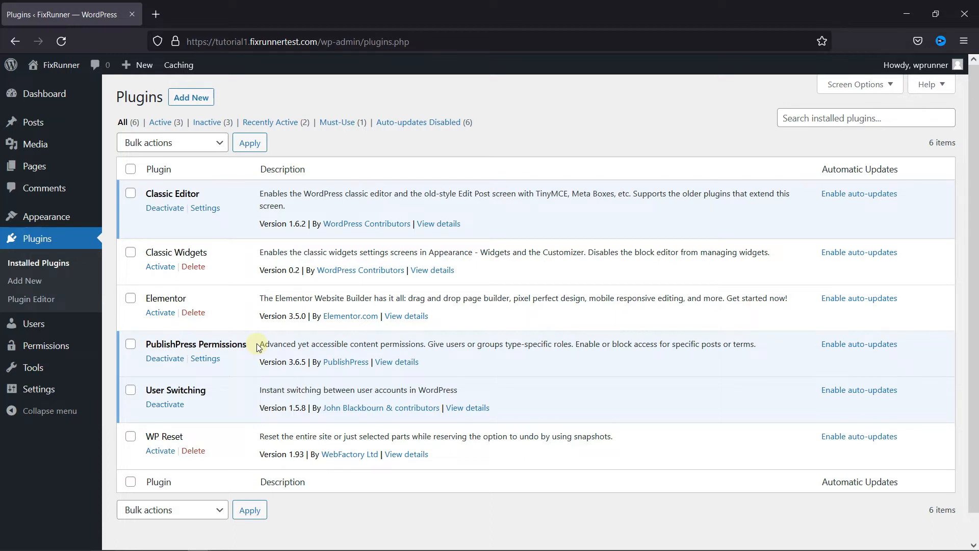
mouse_move(286, 230)
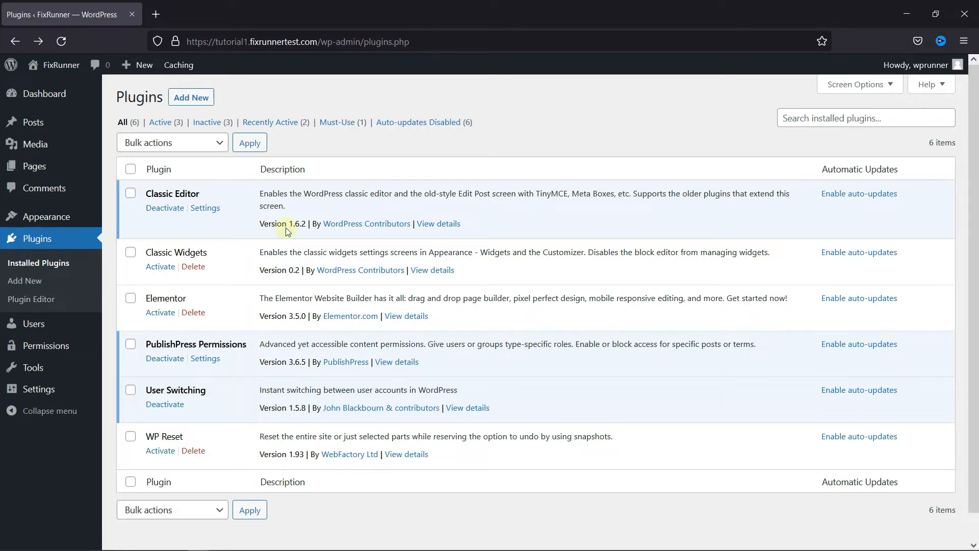
mouse_move(26, 122)
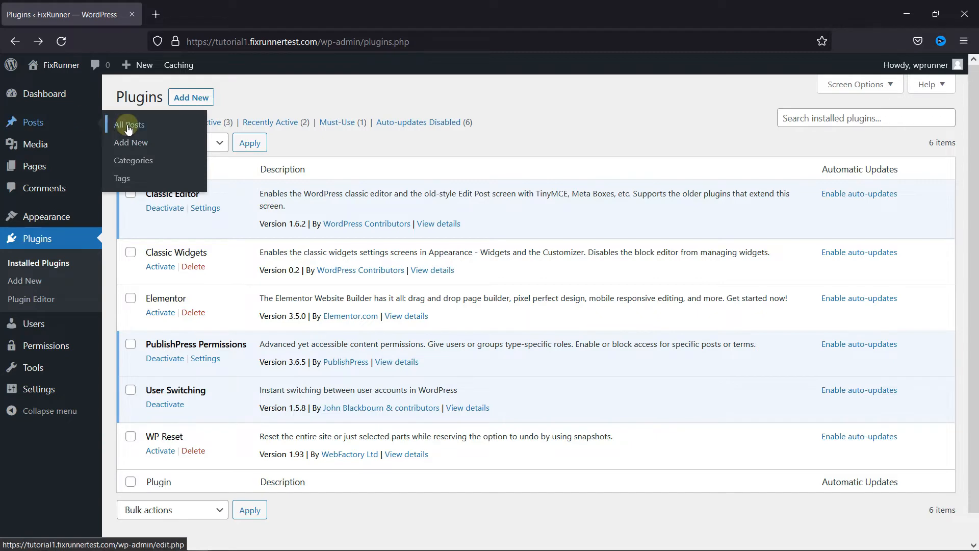
Open All Posts from the Posts menu in the admin sidebar.
left_click(129, 125)
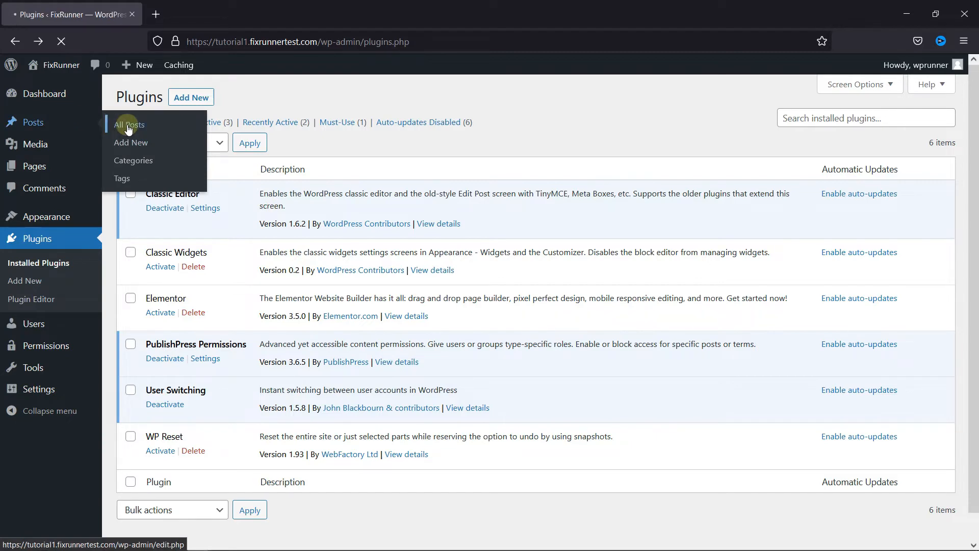
left_click(128, 125)
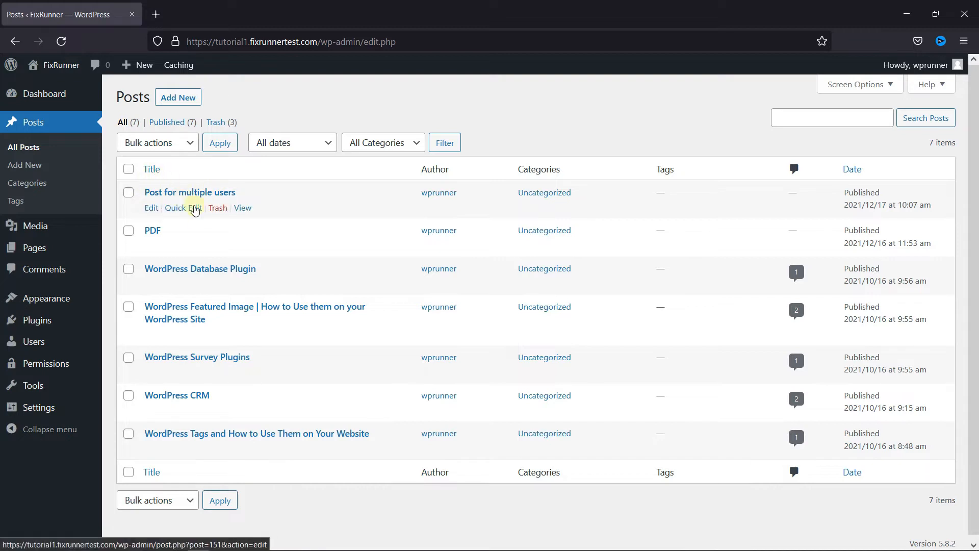
mouse_move(231, 201)
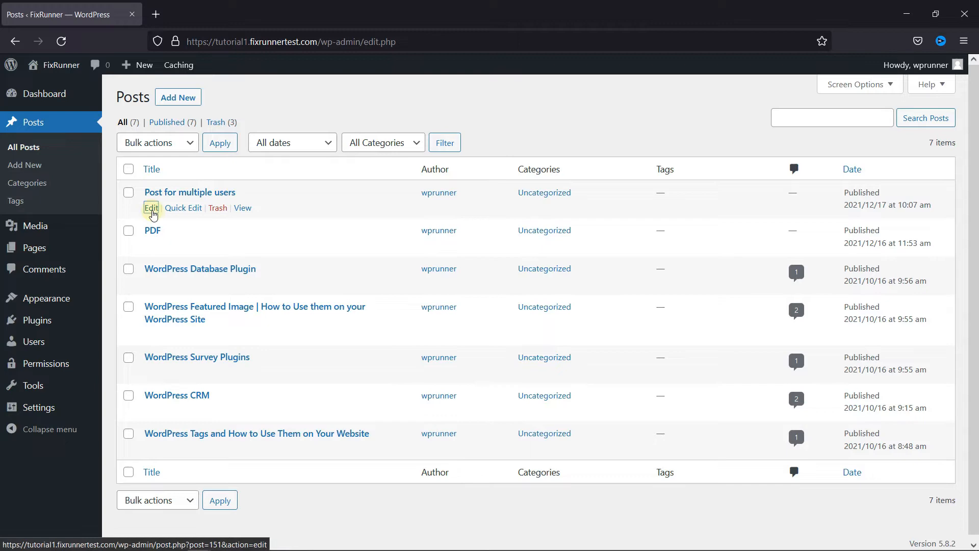
Edit 'Post for multiple users', scroll down, and collapse 'Permissions: Read this Post'.
left_click(150, 208)
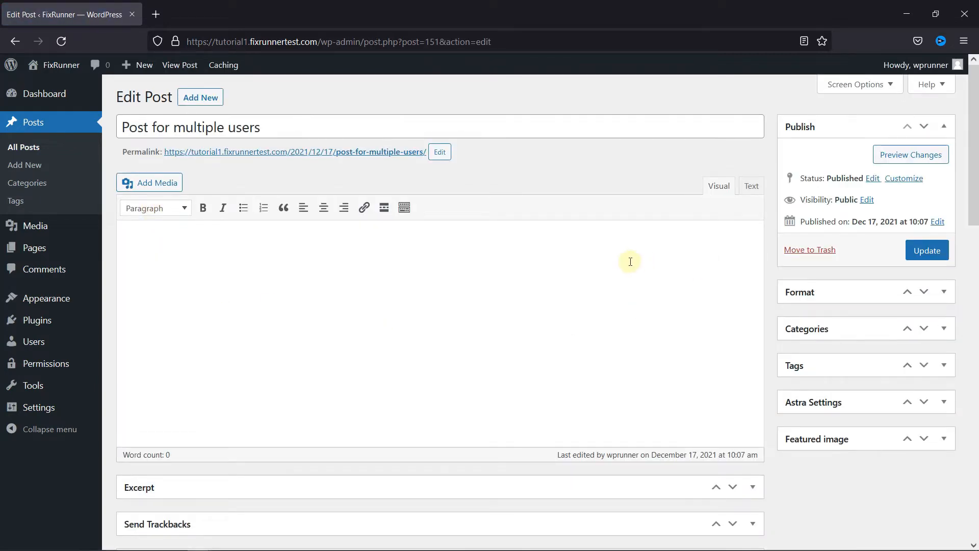
scroll("down", 3)
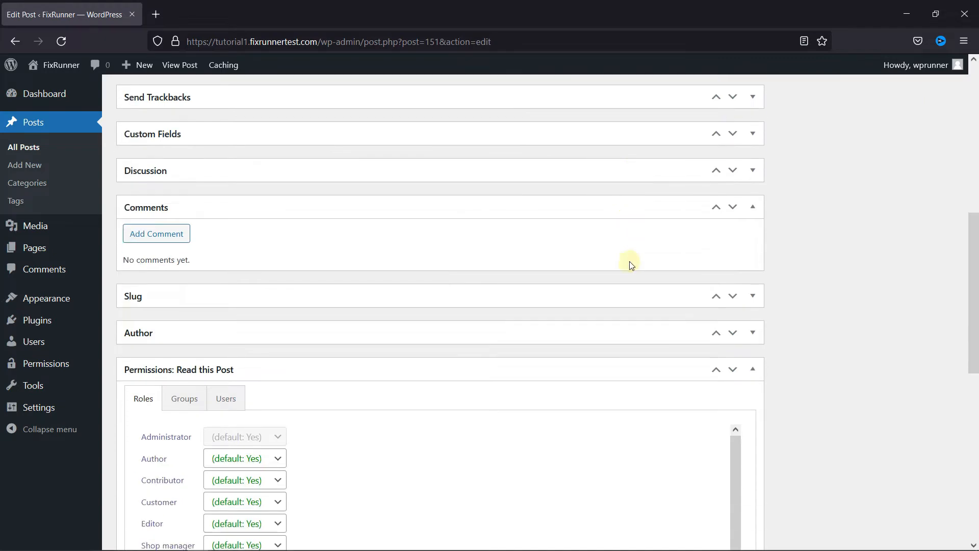
scroll("down", 3)
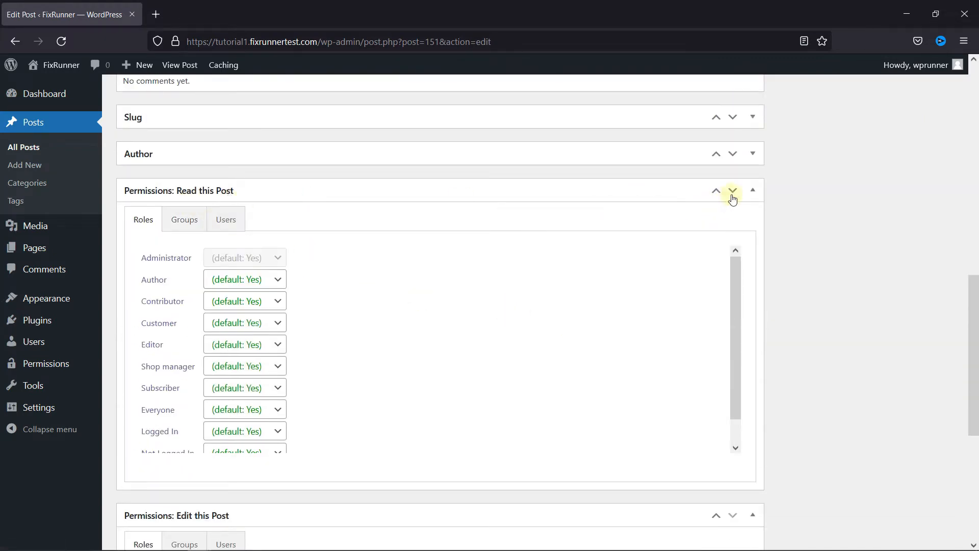
left_click(752, 190)
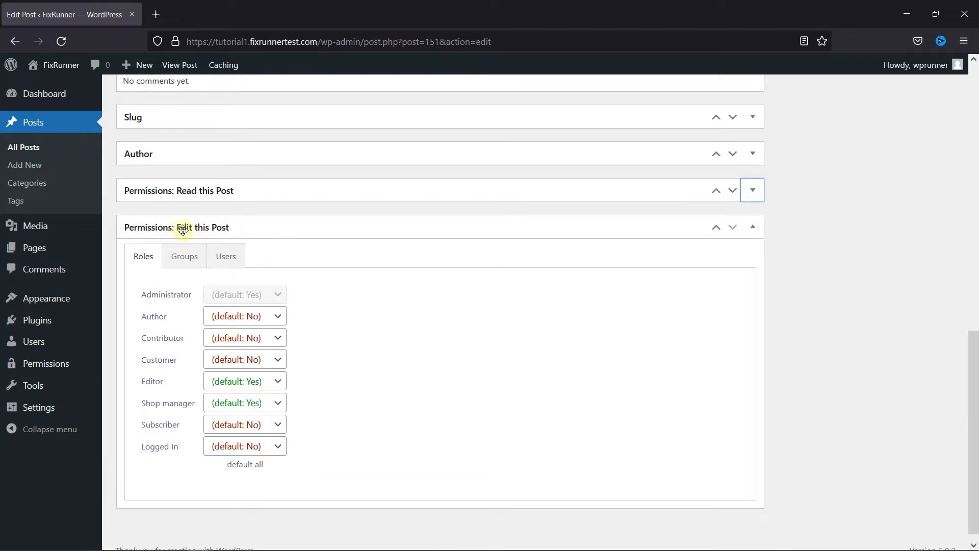
mouse_move(333, 311)
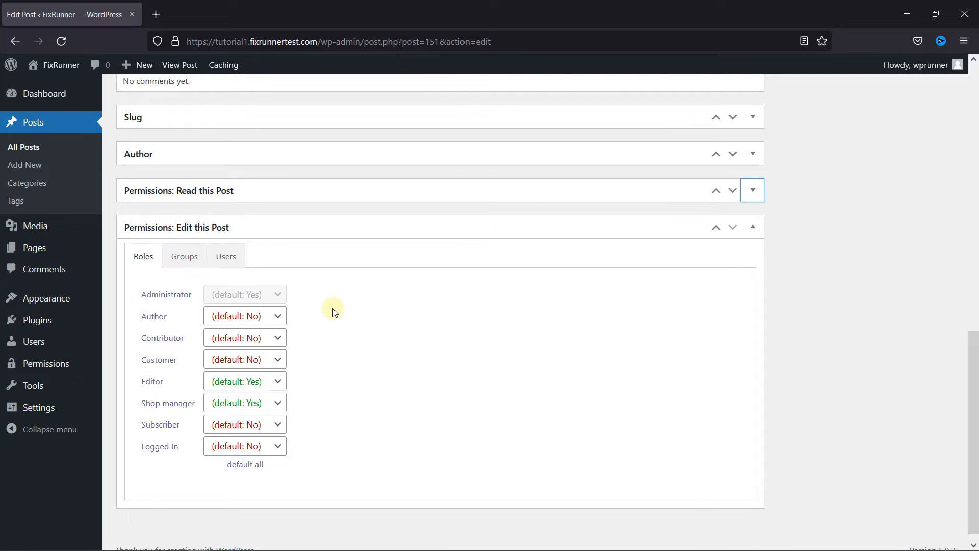
mouse_move(288, 318)
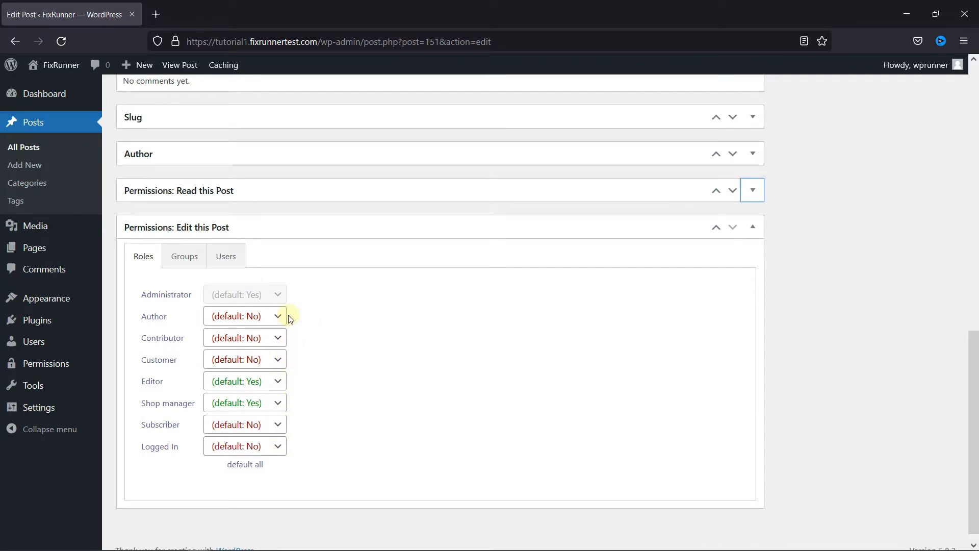
Search users for 'wprunner' and add both found subscribers to the post's edit permissions.
left_click(225, 256)
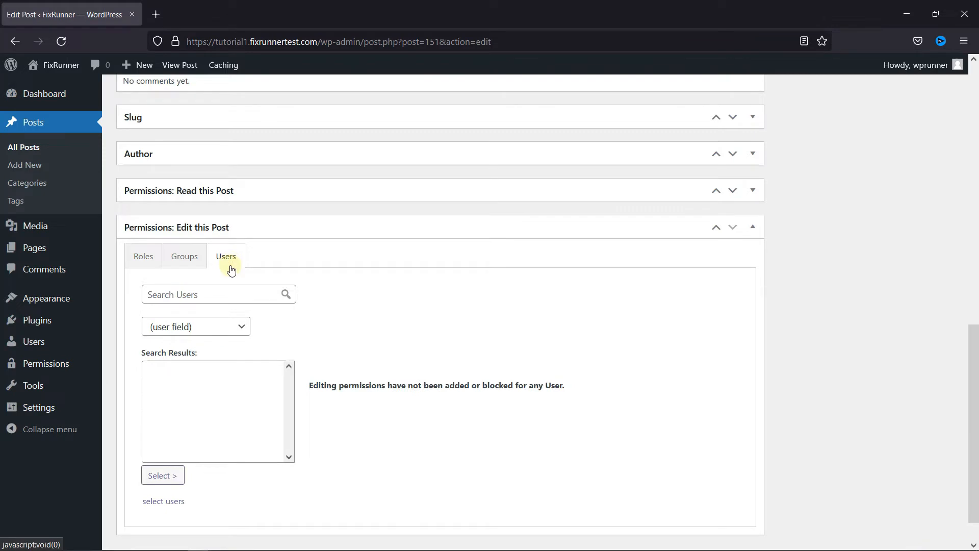
left_click(214, 294)
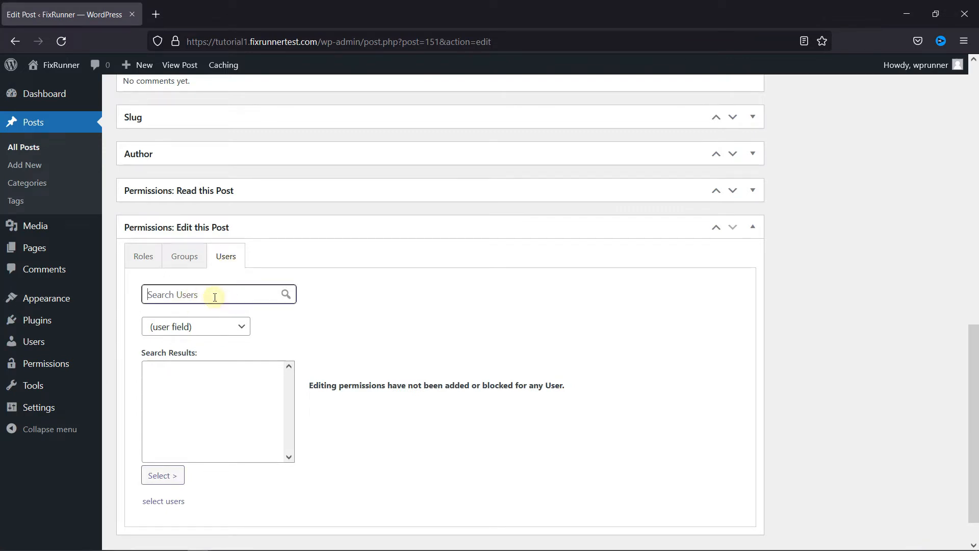
type("wprunner")
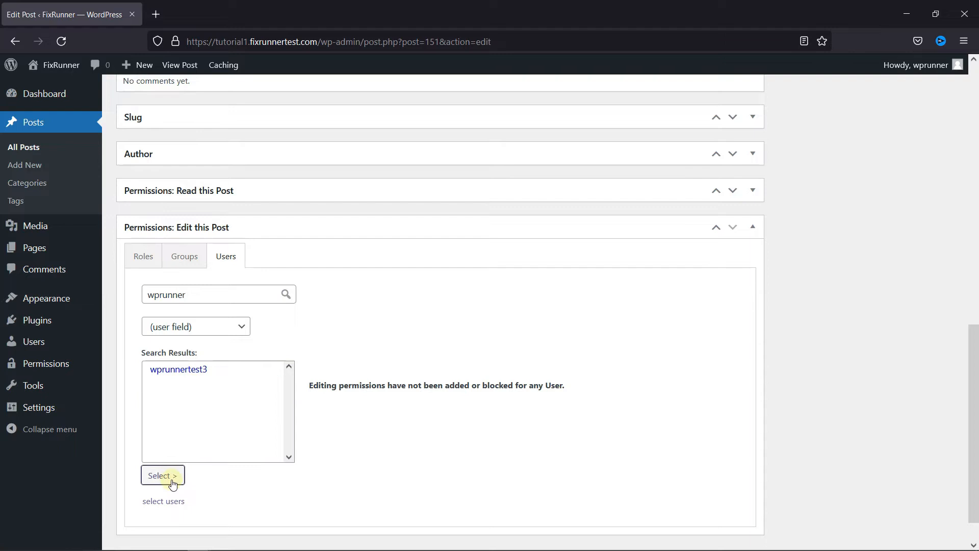
left_click(163, 475)
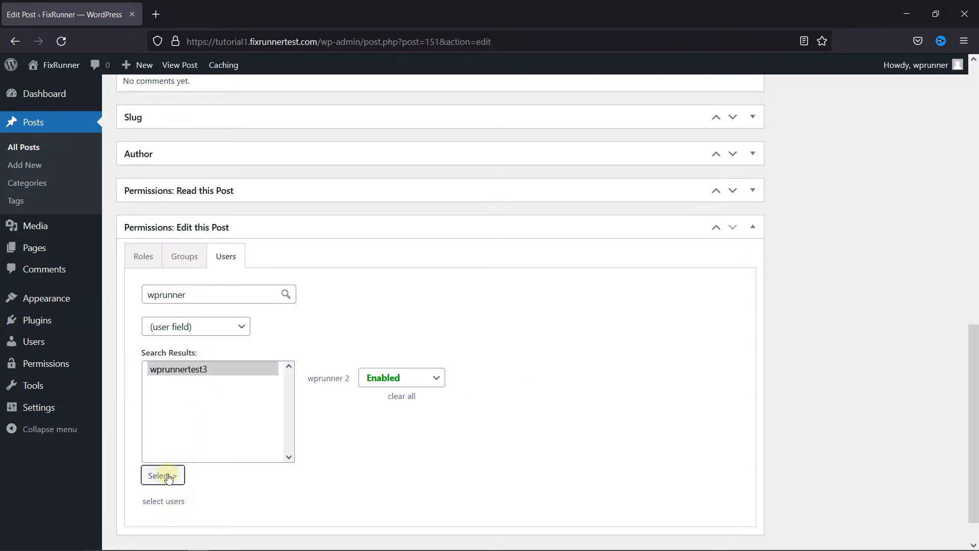
left_click(162, 475)
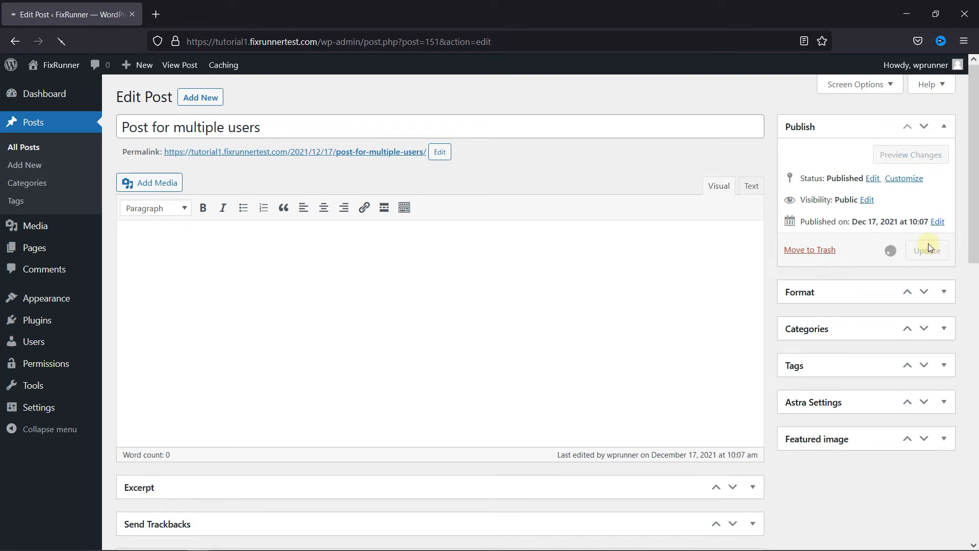
Update the post, then view All Users and the second subscriber's row actions.
left_click(926, 250)
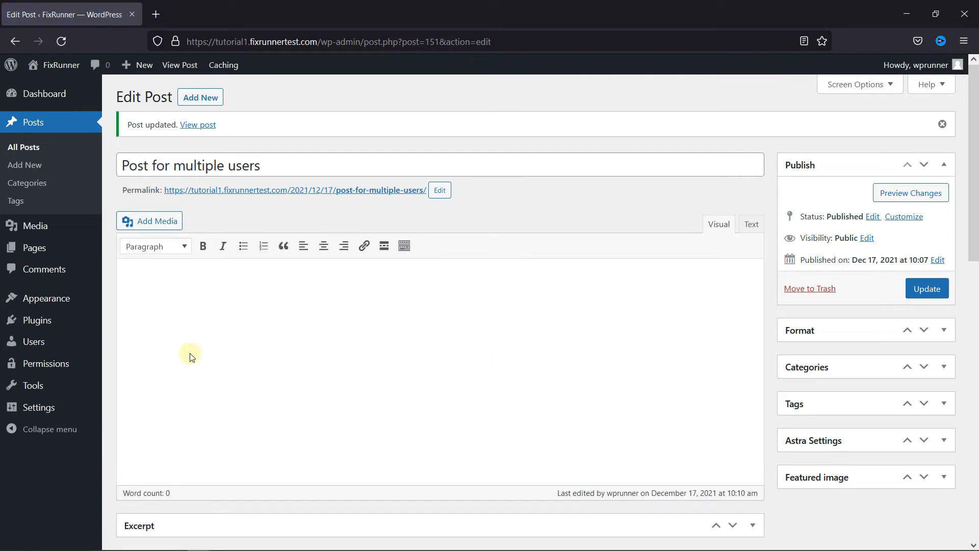
mouse_move(34, 341)
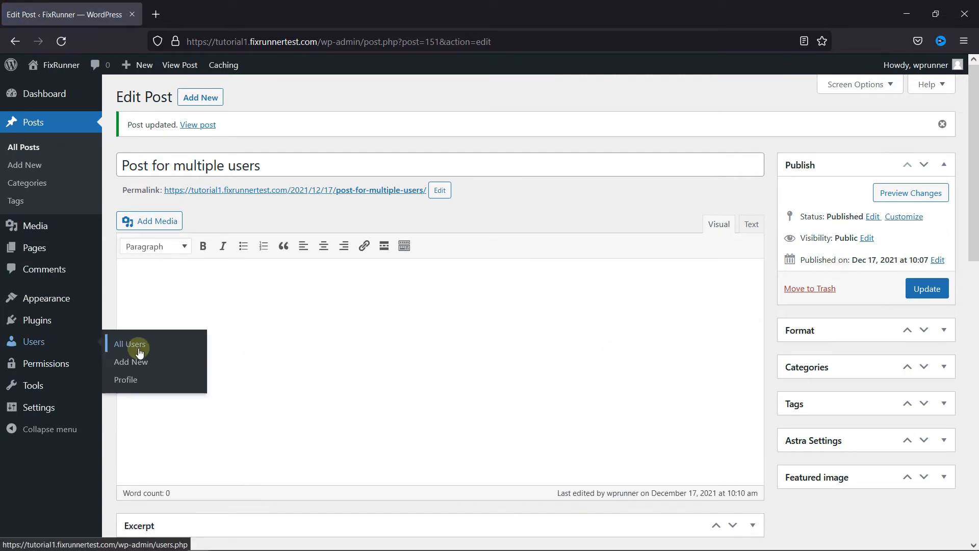
left_click(130, 343)
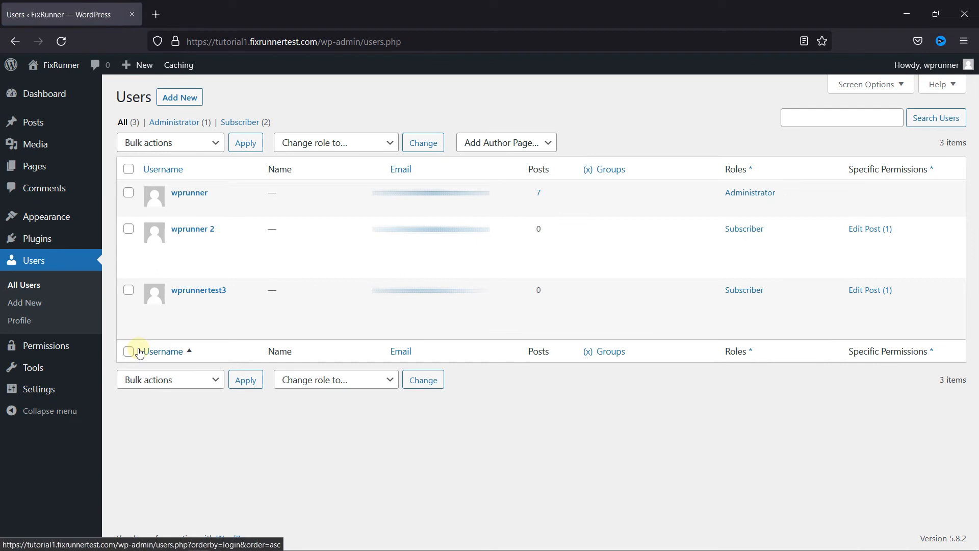
mouse_move(192, 229)
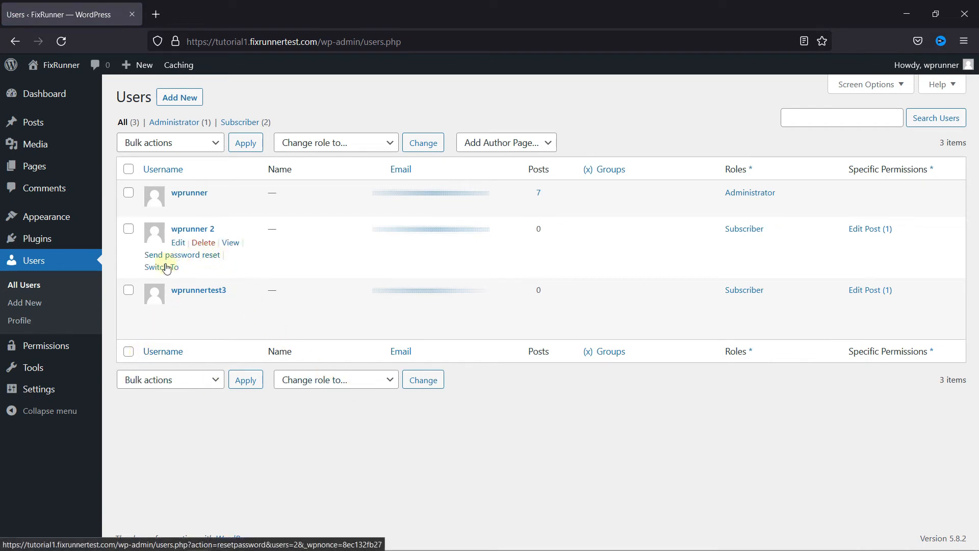
left_click(162, 266)
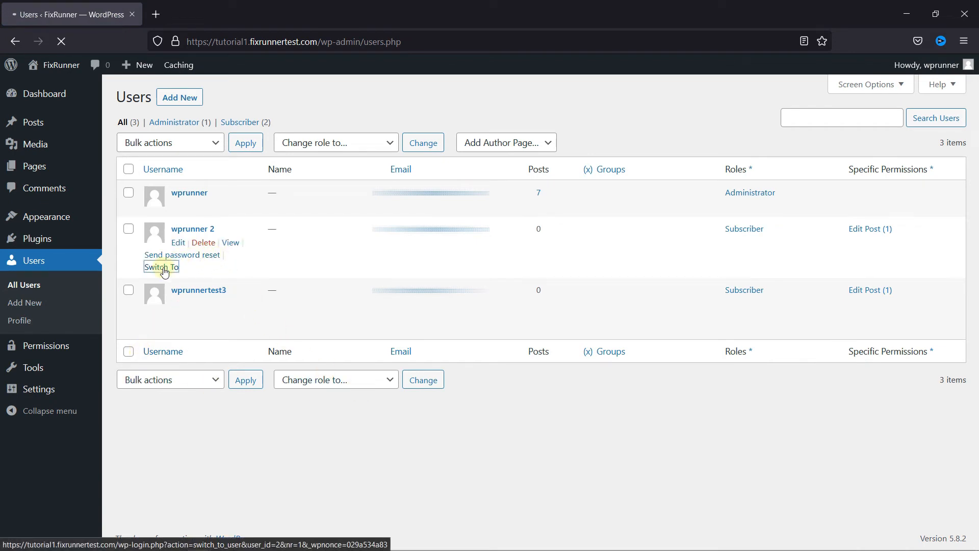
Switch to subscriber wprunner 2 and open 'Post for multiple users' in the editor.
left_click(161, 266)
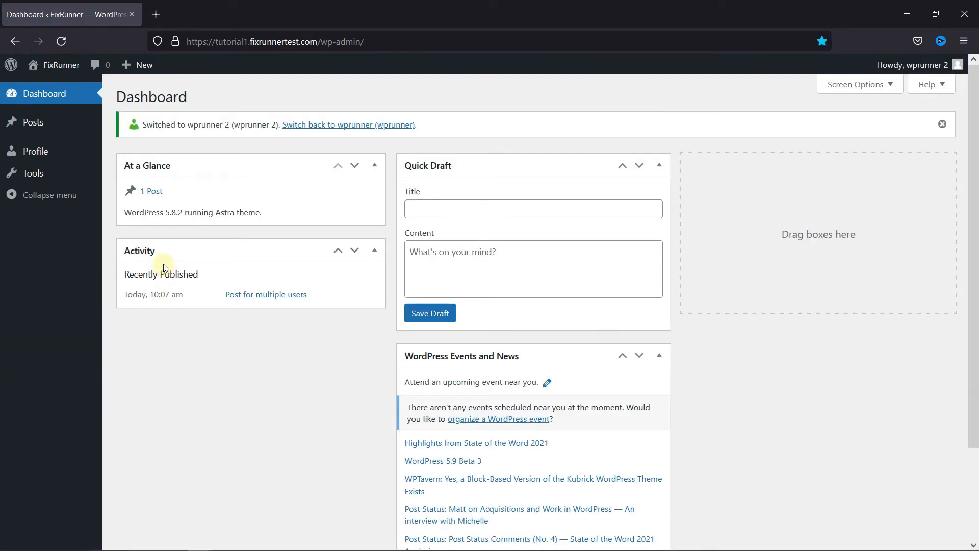
mouse_move(32, 122)
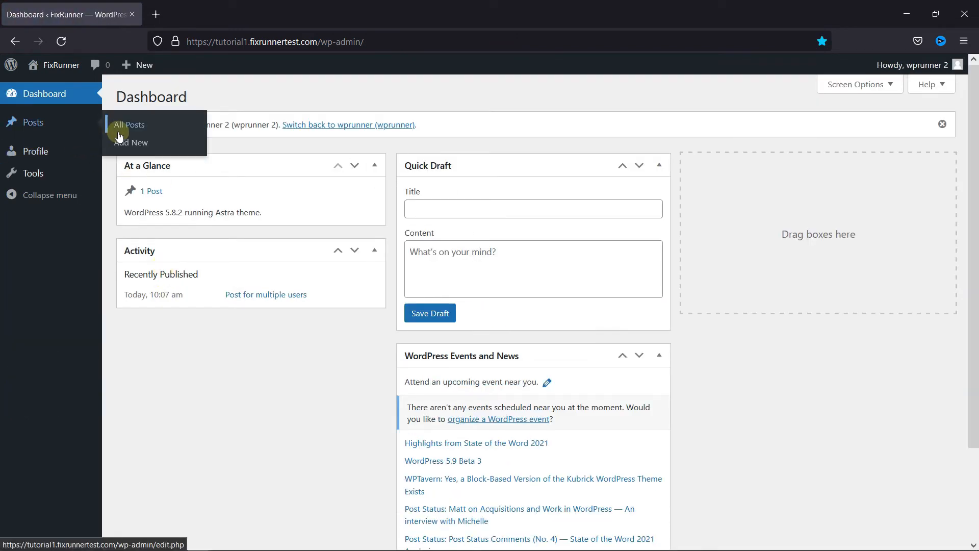
left_click(128, 125)
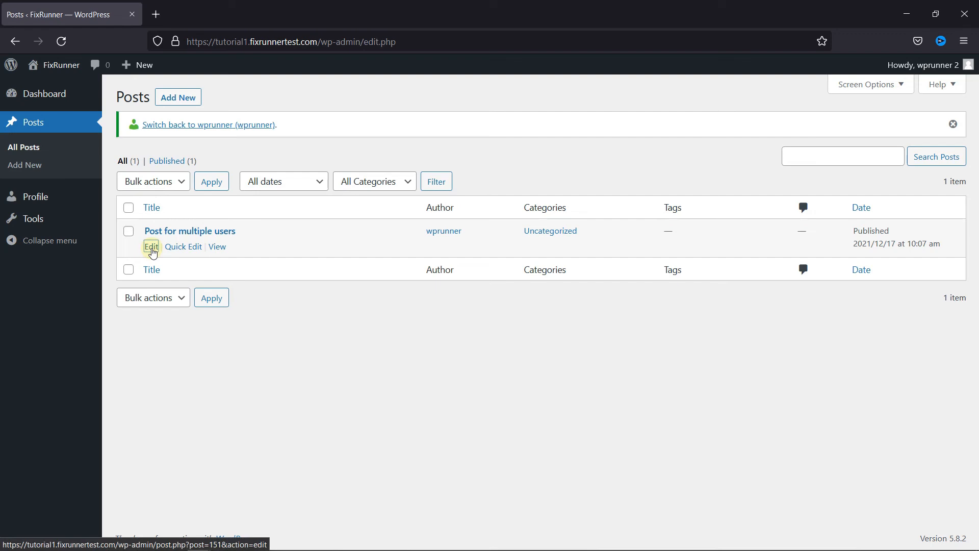
left_click(151, 247)
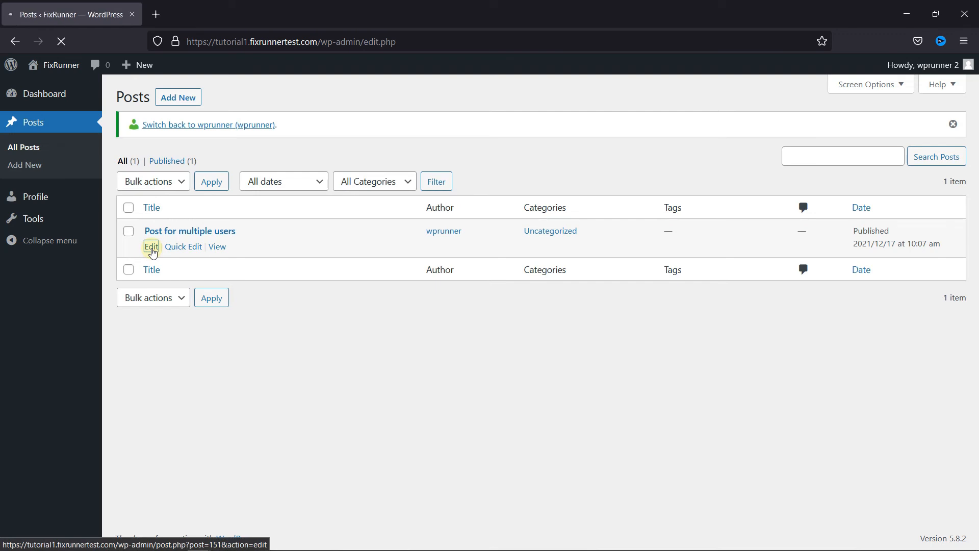
left_click(150, 247)
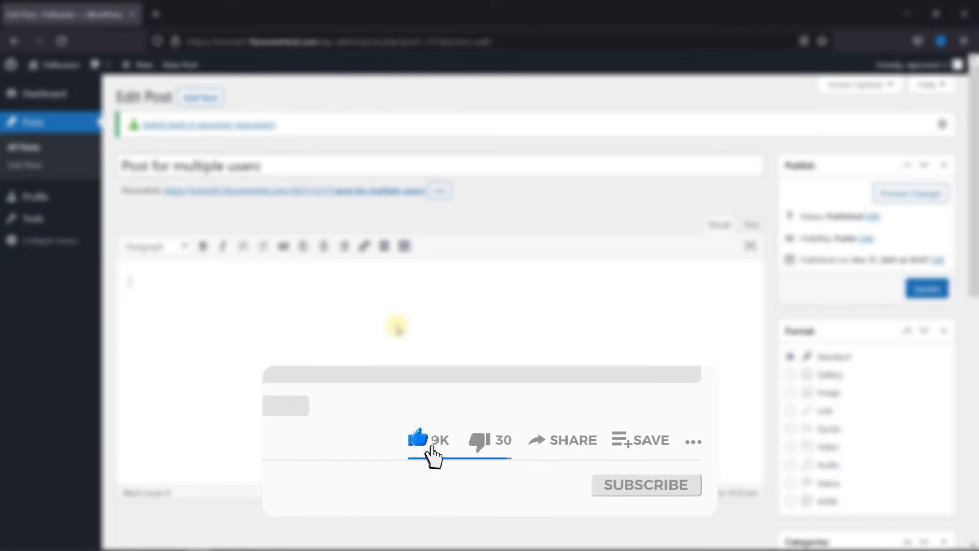
mouse_move(659, 493)
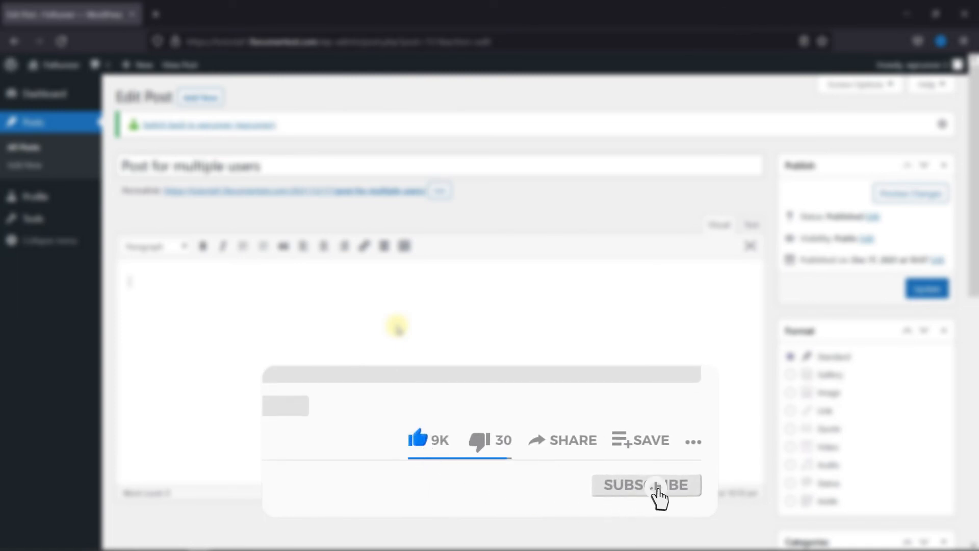
left_click(645, 484)
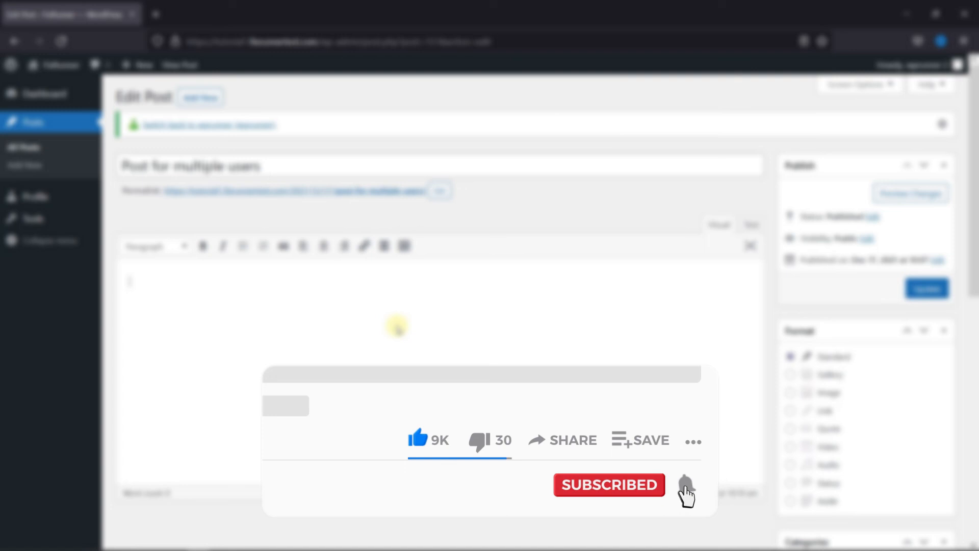
left_click(684, 484)
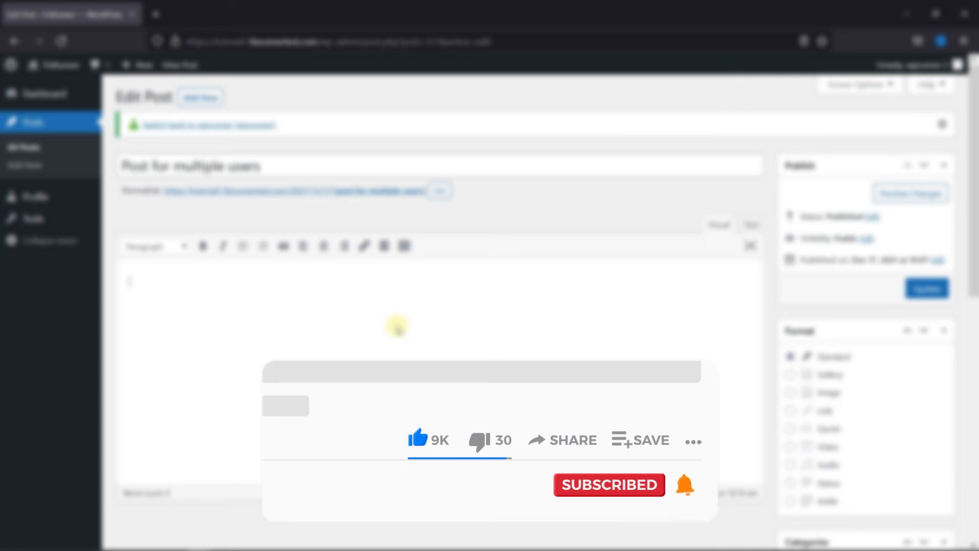